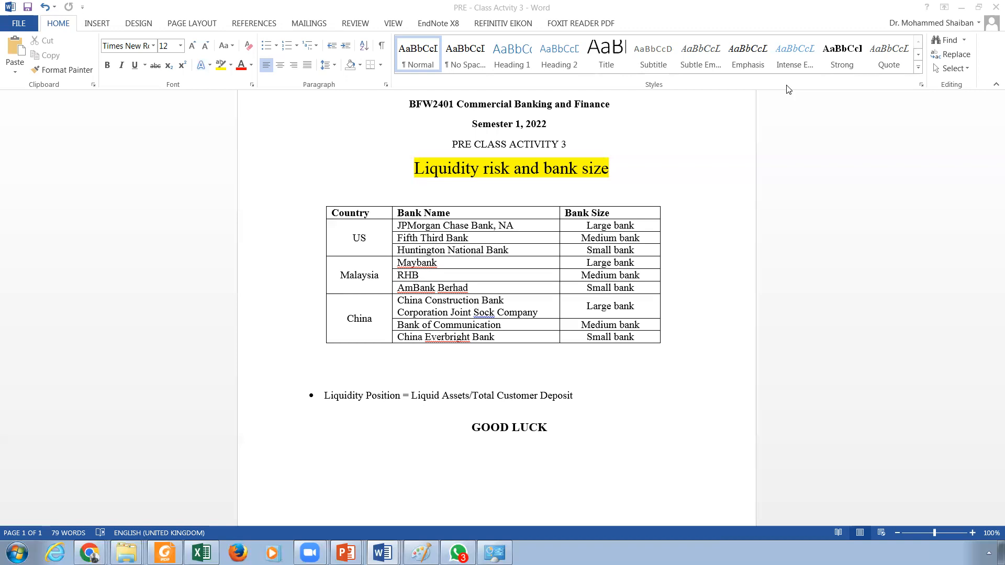
{"action": "mouse_move", "coordinate": [633, 261]}
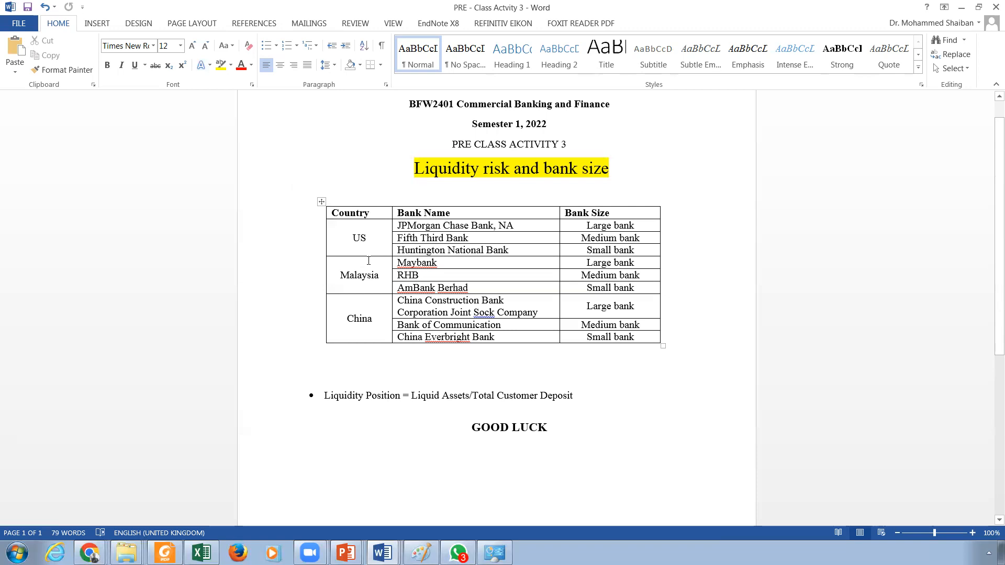
{"action": "mouse_move", "coordinate": [383, 269]}
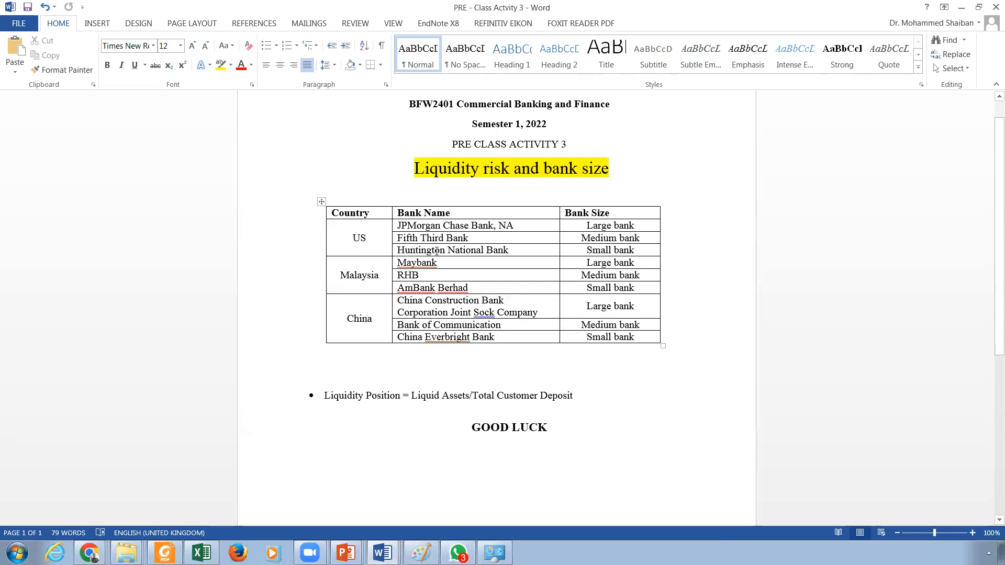
Step: Switch from the Word activity sheet to the Students Bank data workbook in Excel
{"action": "left_click", "coordinate": [294, 370]}
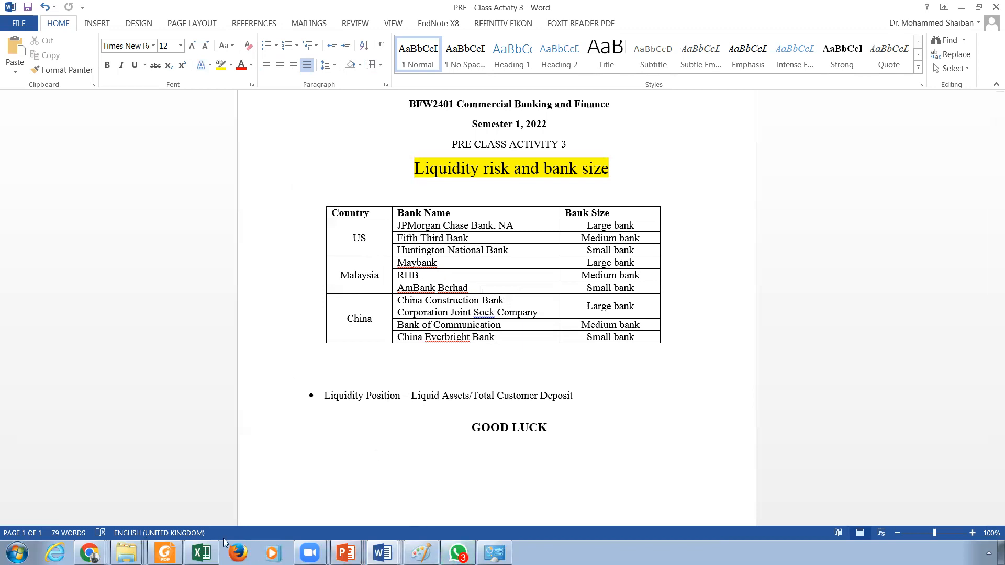
{"action": "left_click", "coordinate": [201, 553]}
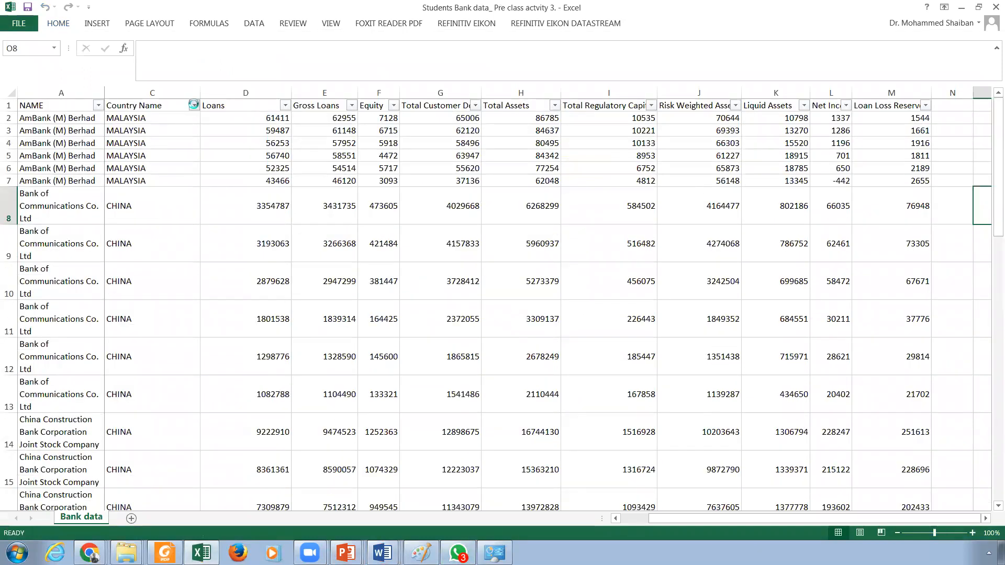
Step: Filter Country Name to MALAYSIA only, showing 18 of 54 bank records
{"action": "left_click", "coordinate": [193, 105]}
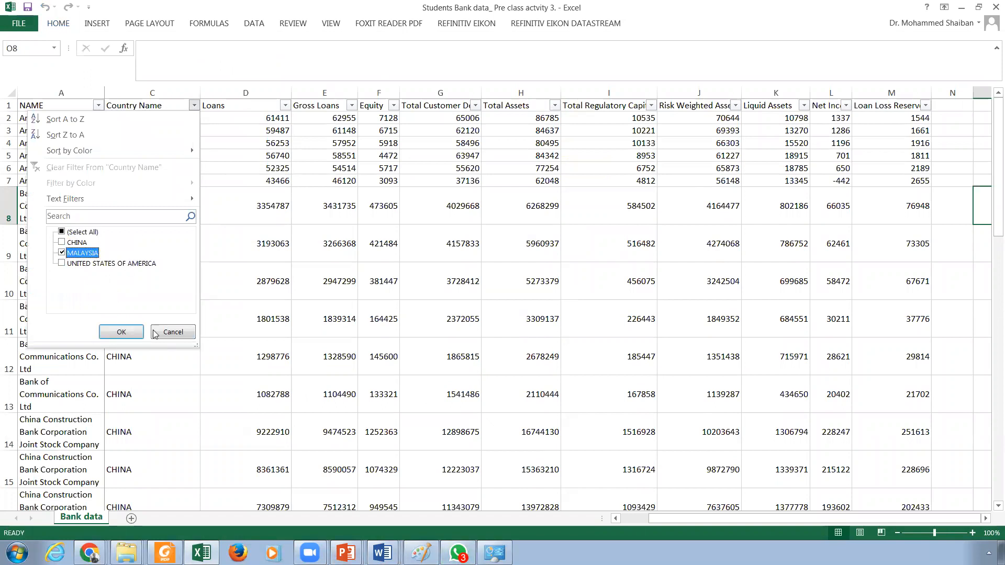
{"action": "left_click", "coordinate": [121, 332]}
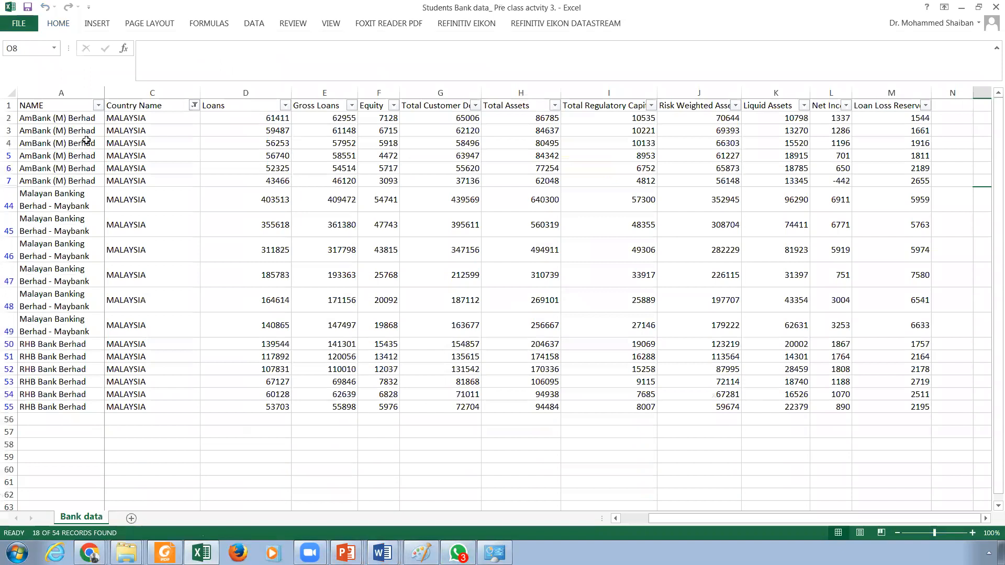
{"action": "mouse_move", "coordinate": [158, 328]}
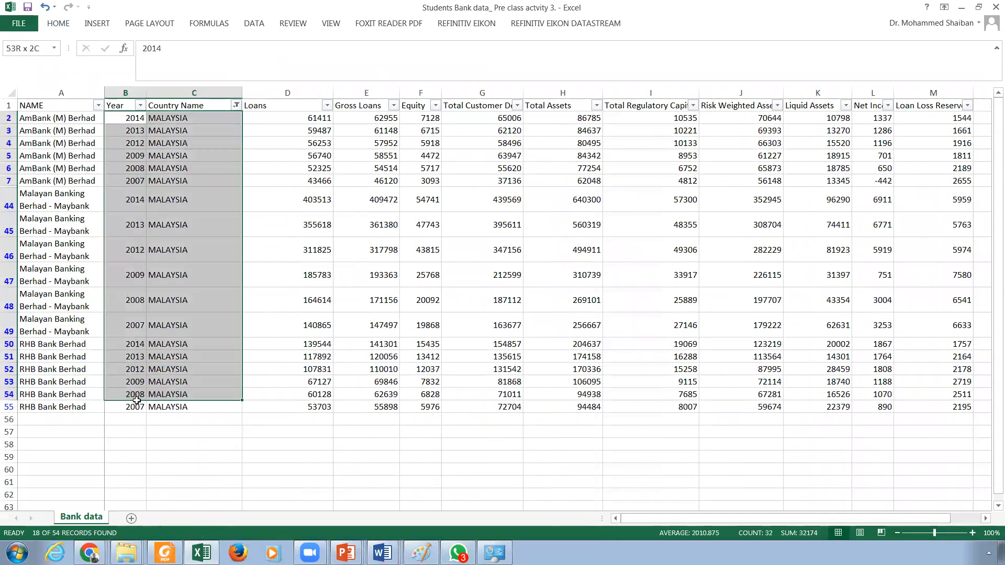
Step: Fill the Year cells B2:B55 of the filtered Malaysian rows with yellow
{"action": "left_click", "coordinate": [125, 117]}
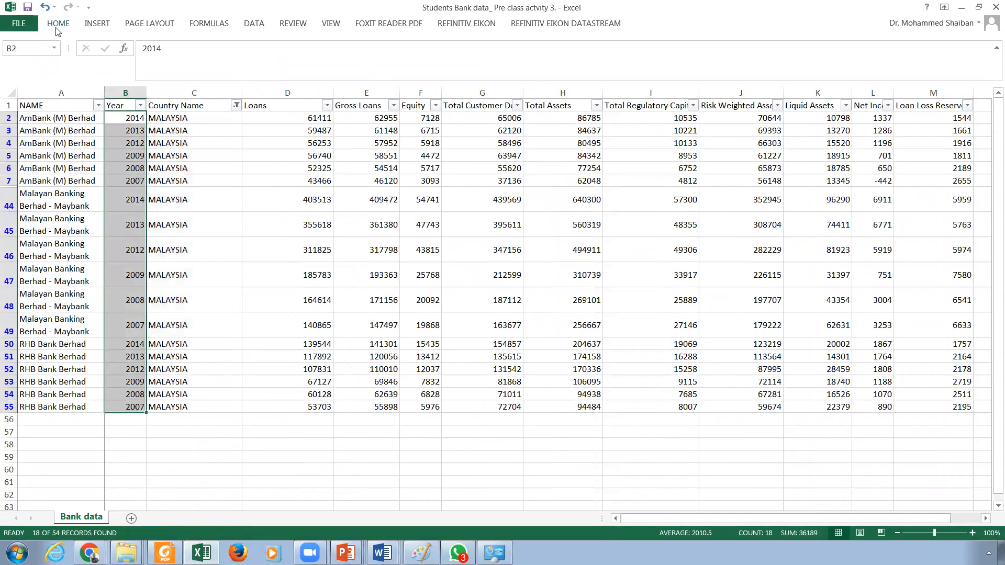
{"action": "left_click", "coordinate": [58, 23]}
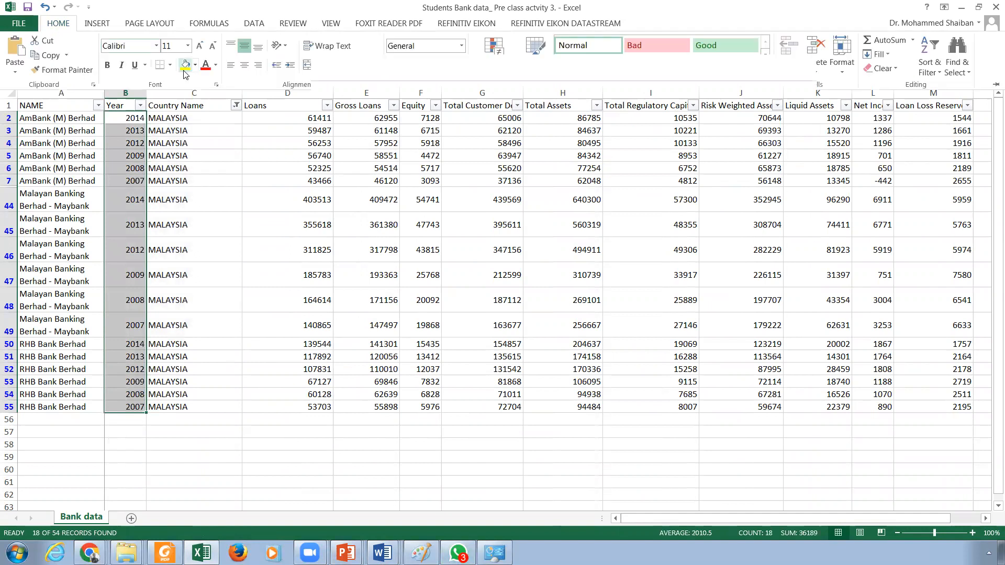
{"action": "left_click", "coordinate": [184, 65]}
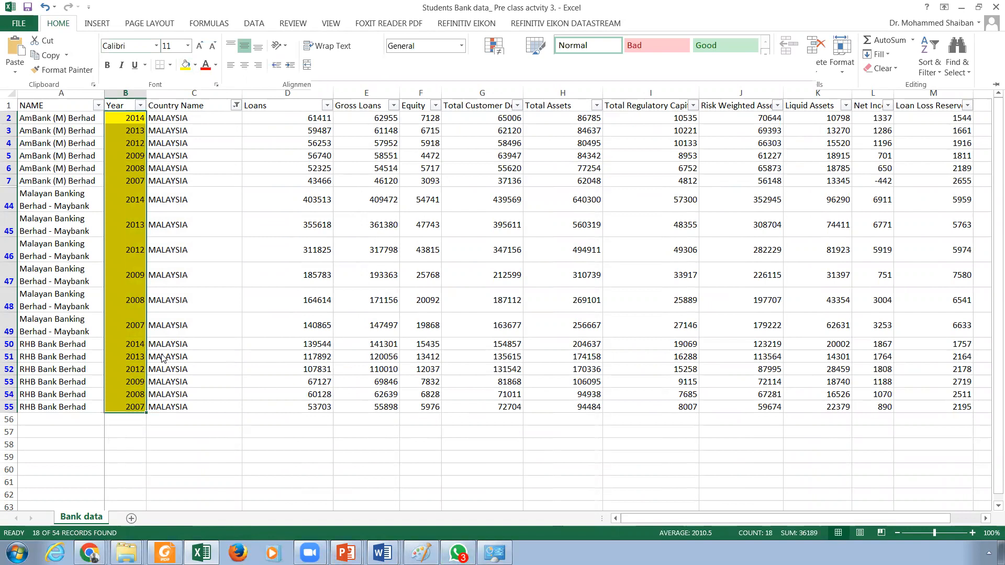
{"action": "mouse_move", "coordinate": [154, 375]}
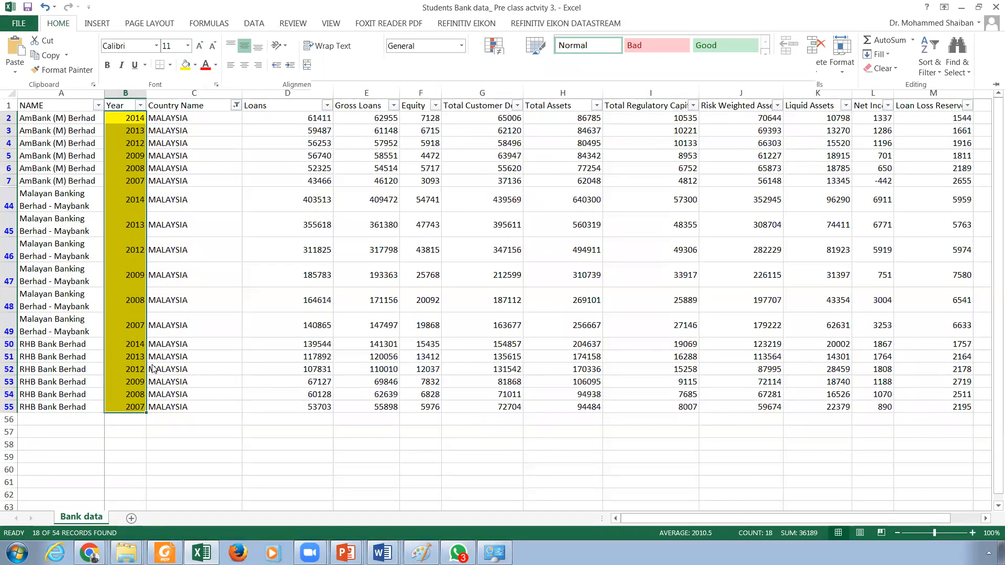
{"action": "mouse_move", "coordinate": [176, 344]}
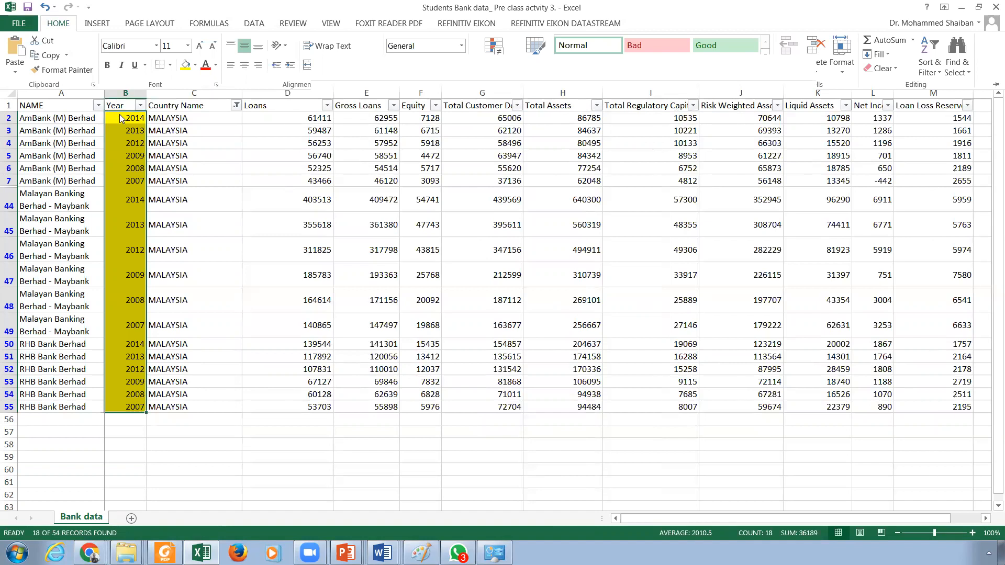
{"action": "left_click", "coordinate": [135, 407]}
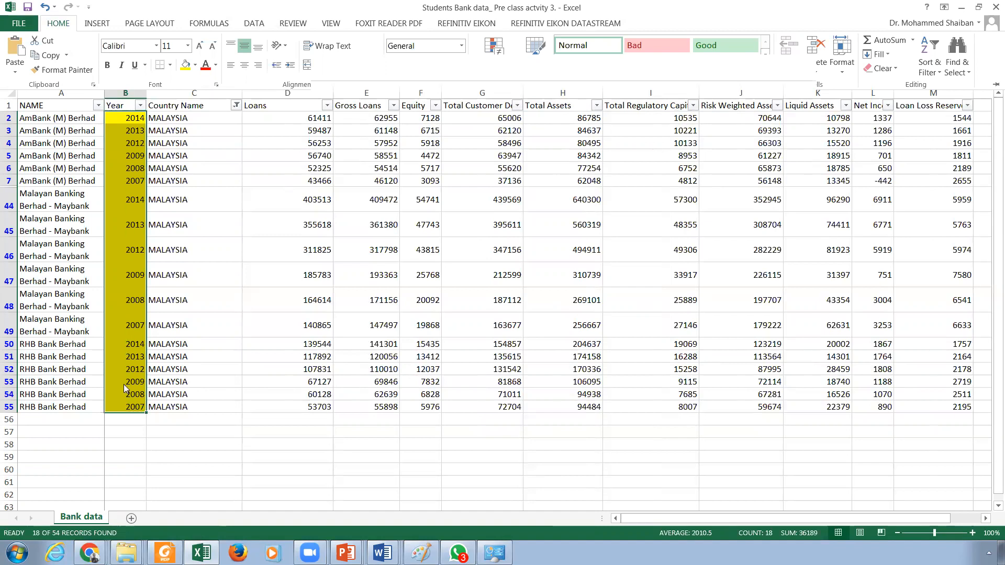
{"action": "left_click", "coordinate": [125, 381]}
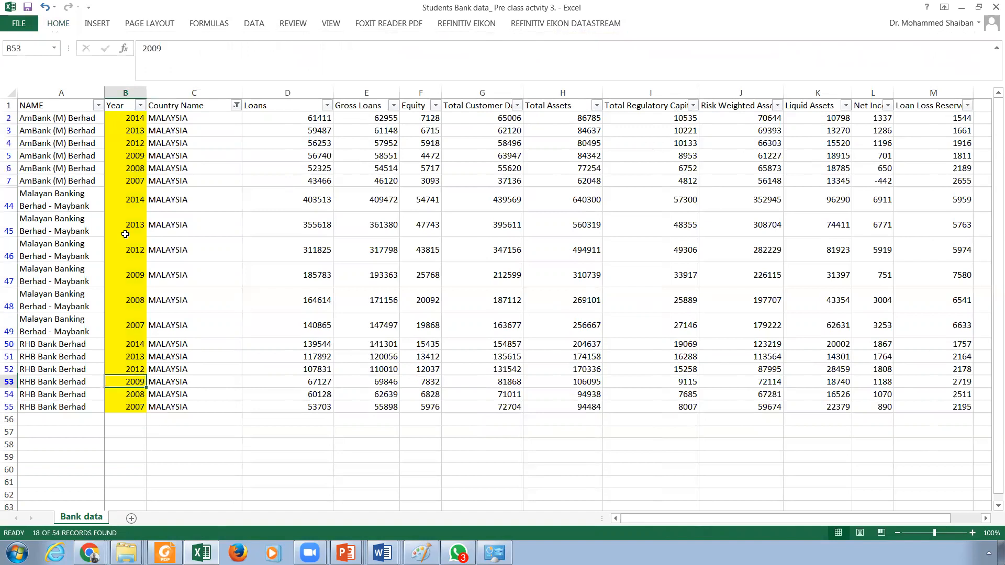
{"action": "mouse_move", "coordinate": [116, 276]}
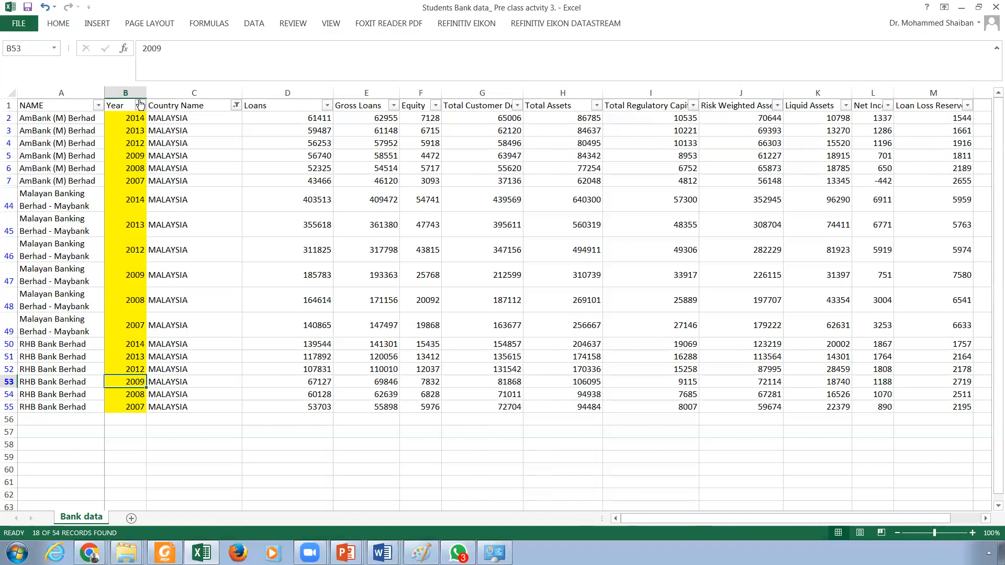
Step: Clear the Country Name filter so all 54 bank records show again
{"action": "left_click", "coordinate": [236, 104]}
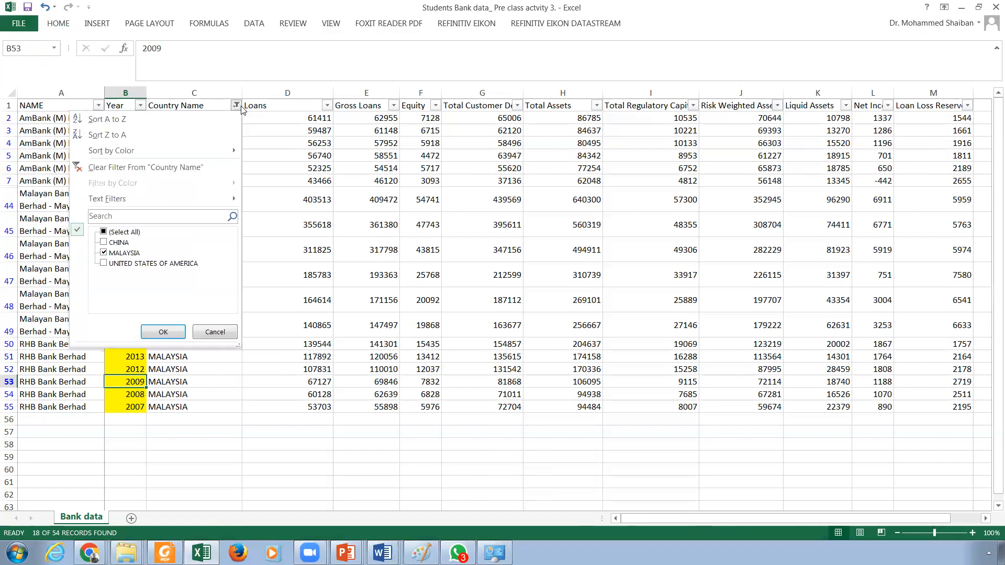
{"action": "left_click", "coordinate": [119, 253]}
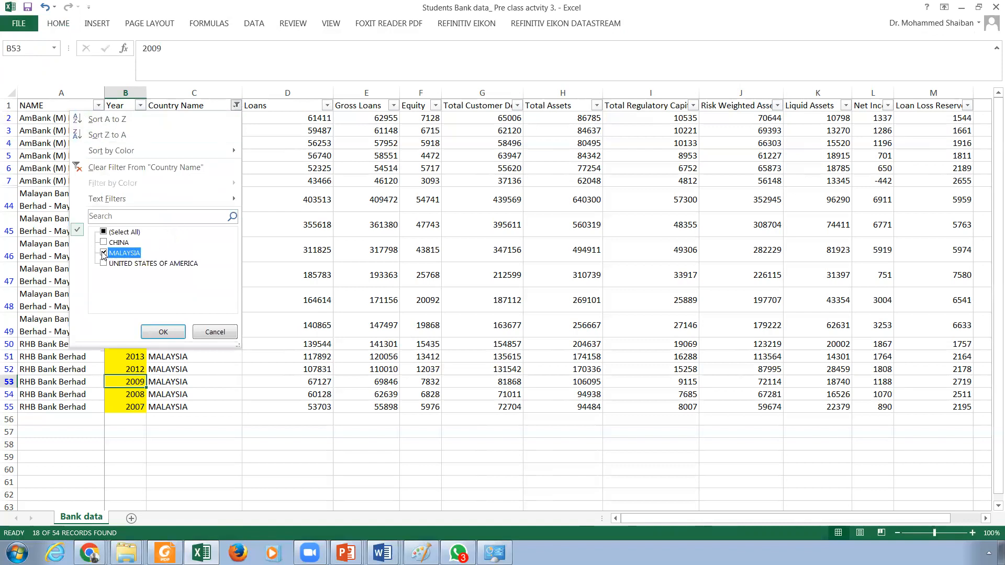
{"action": "left_click", "coordinate": [103, 252]}
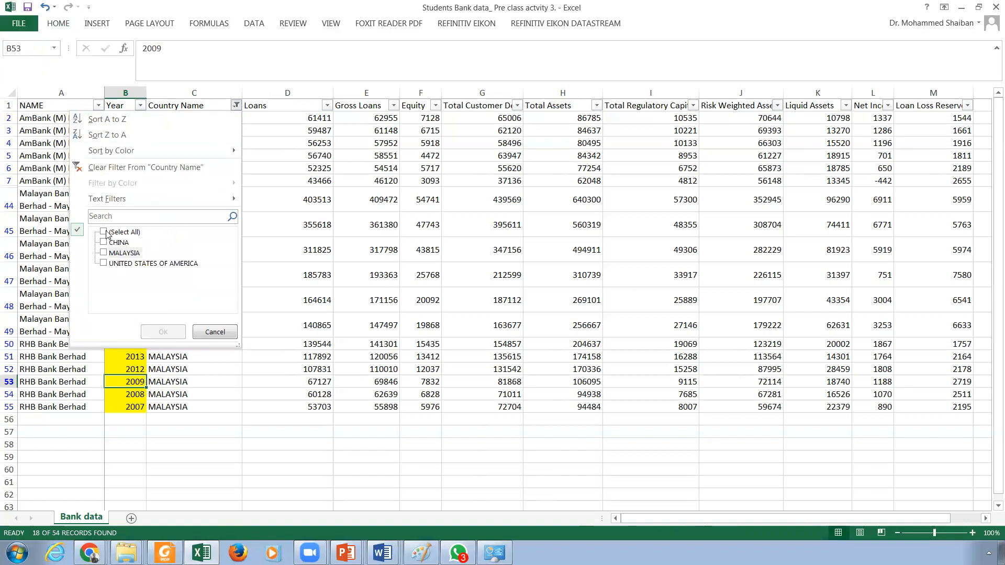
{"action": "left_click", "coordinate": [163, 332]}
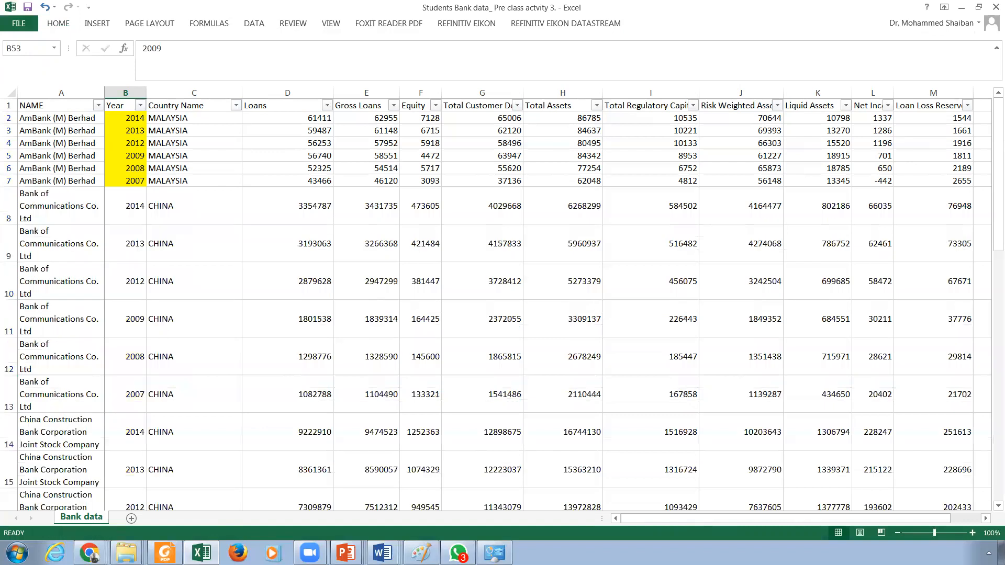
{"action": "mouse_move", "coordinate": [381, 552]}
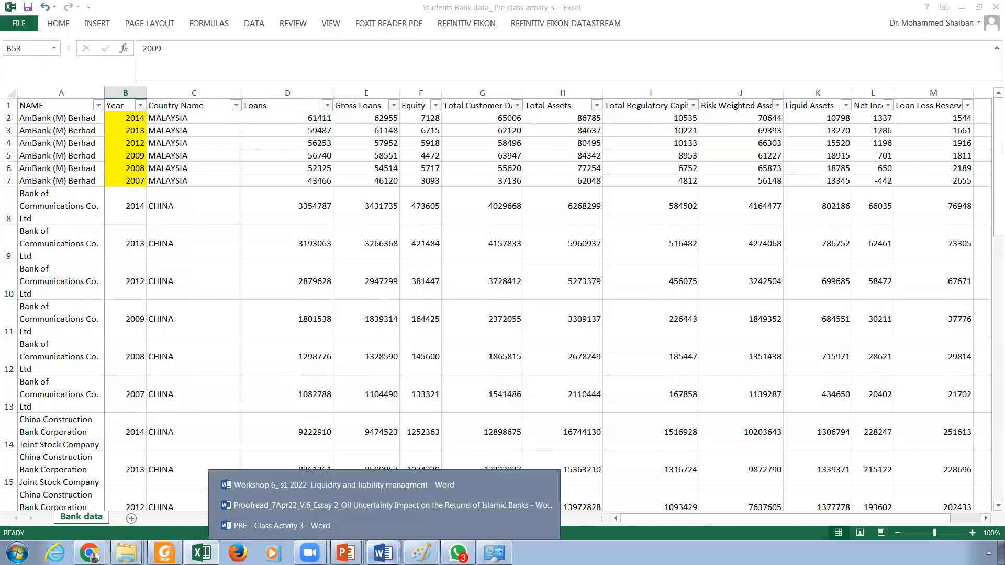
Step: Highlight the Liquidity Position formula line yellow in Word and return to the workbook
{"action": "left_click", "coordinate": [281, 526]}
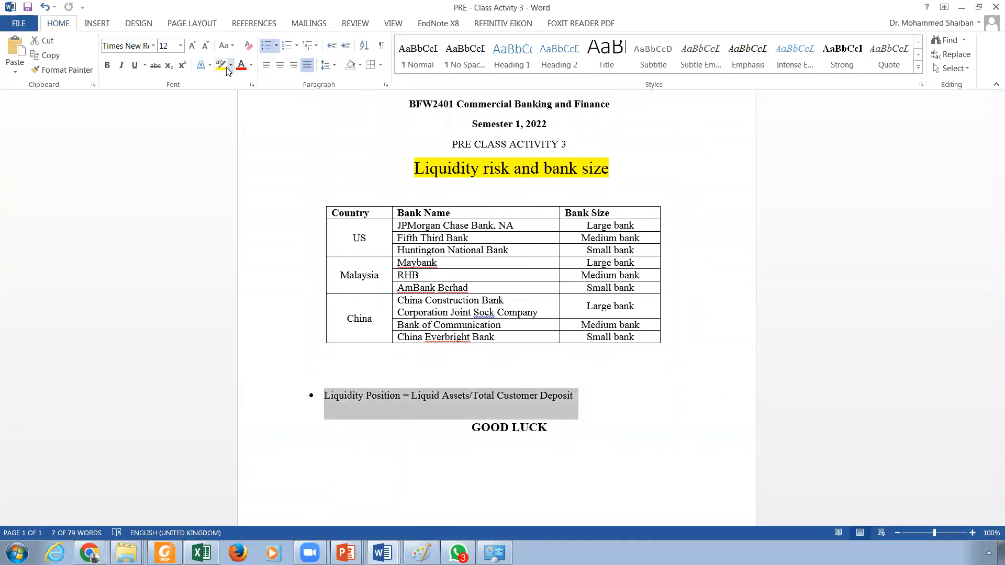
{"action": "left_click", "coordinate": [219, 65]}
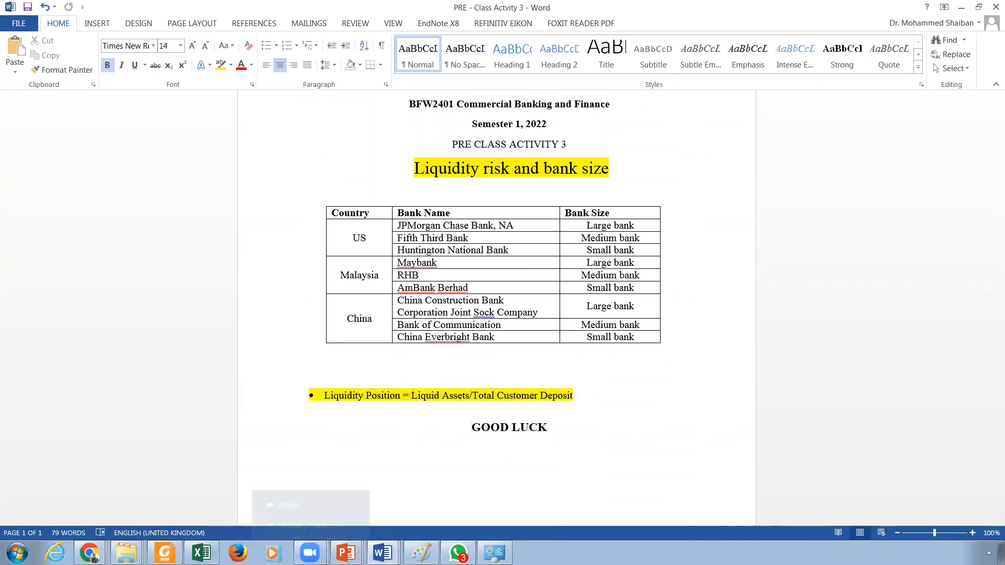
{"action": "left_click", "coordinate": [200, 552]}
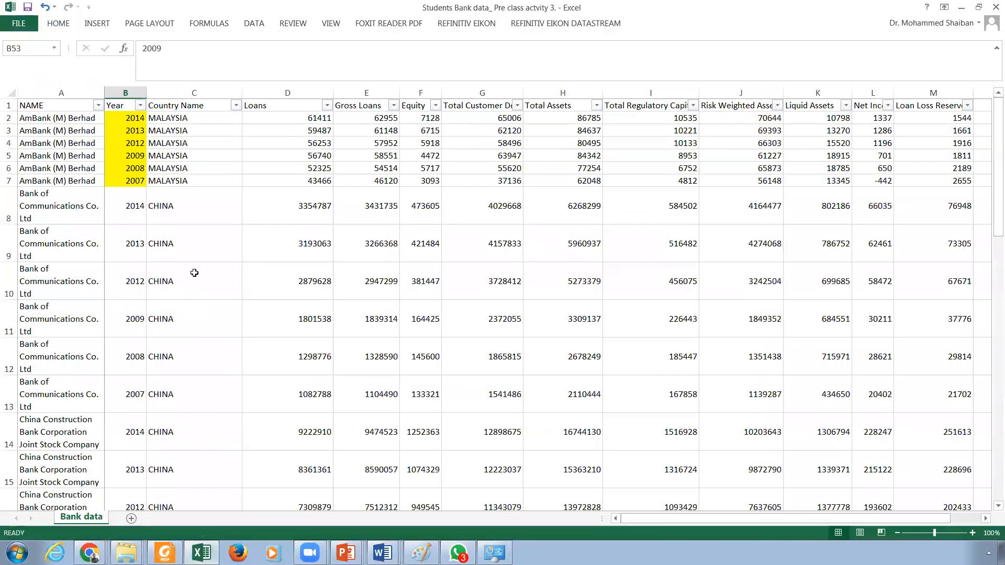
{"action": "mouse_move", "coordinate": [211, 122]}
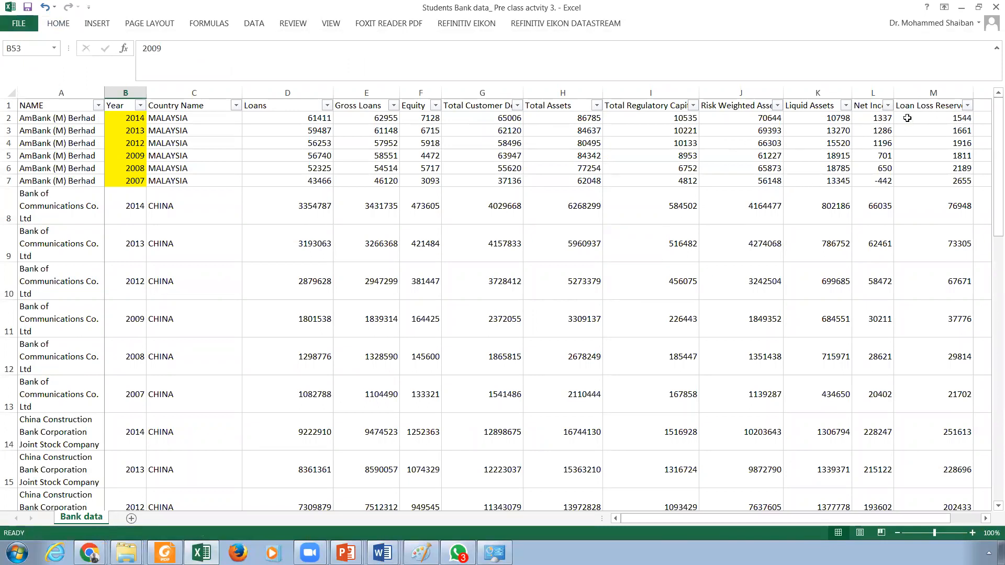
{"action": "mouse_move", "coordinate": [741, 116]}
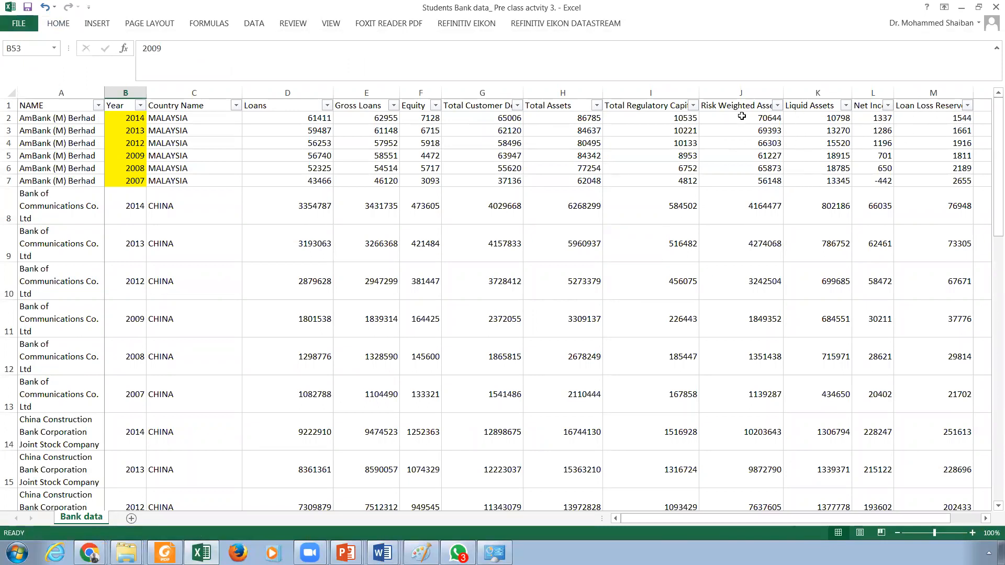
{"action": "mouse_move", "coordinate": [637, 112]}
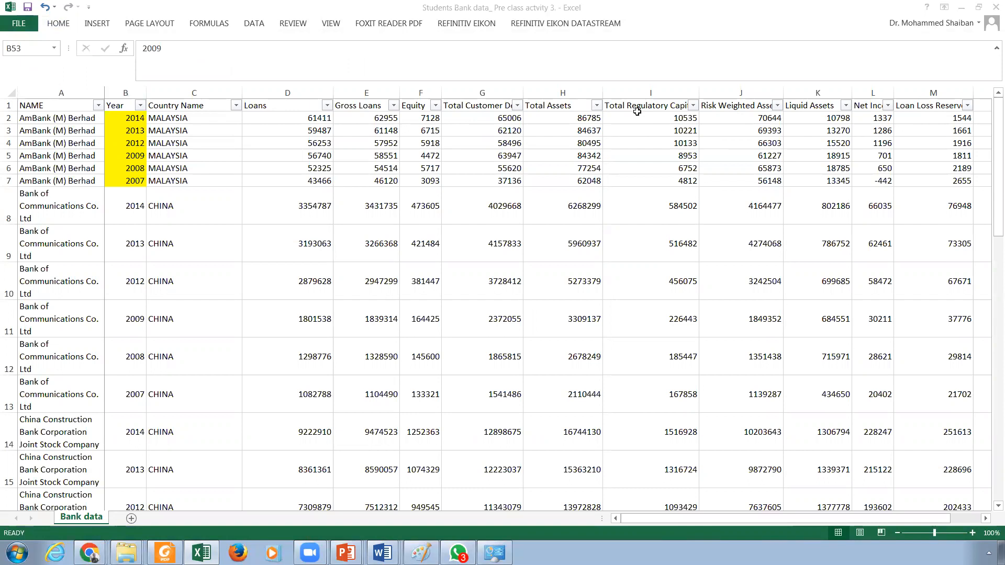
{"action": "mouse_move", "coordinate": [605, 184]}
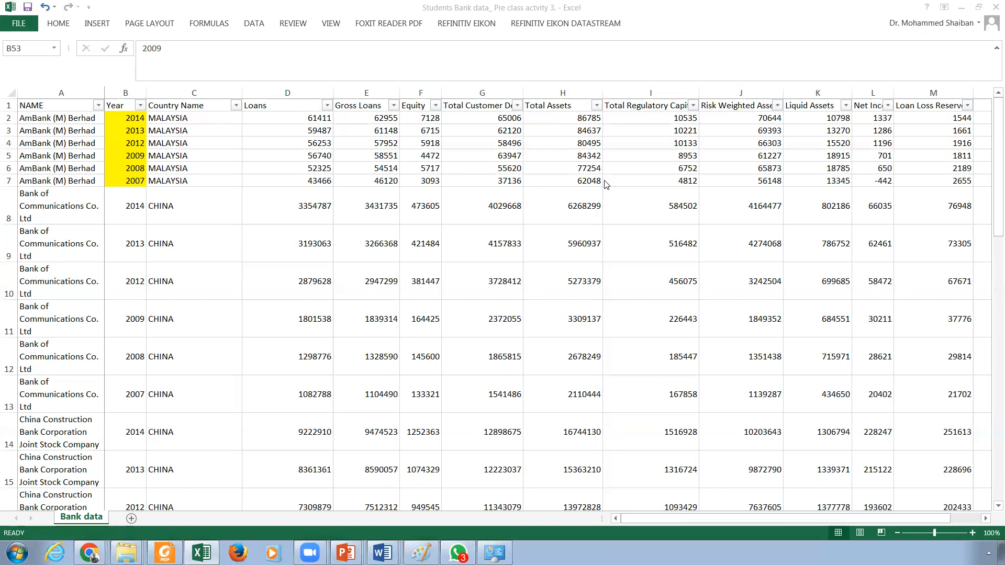
{"action": "mouse_move", "coordinate": [188, 124]}
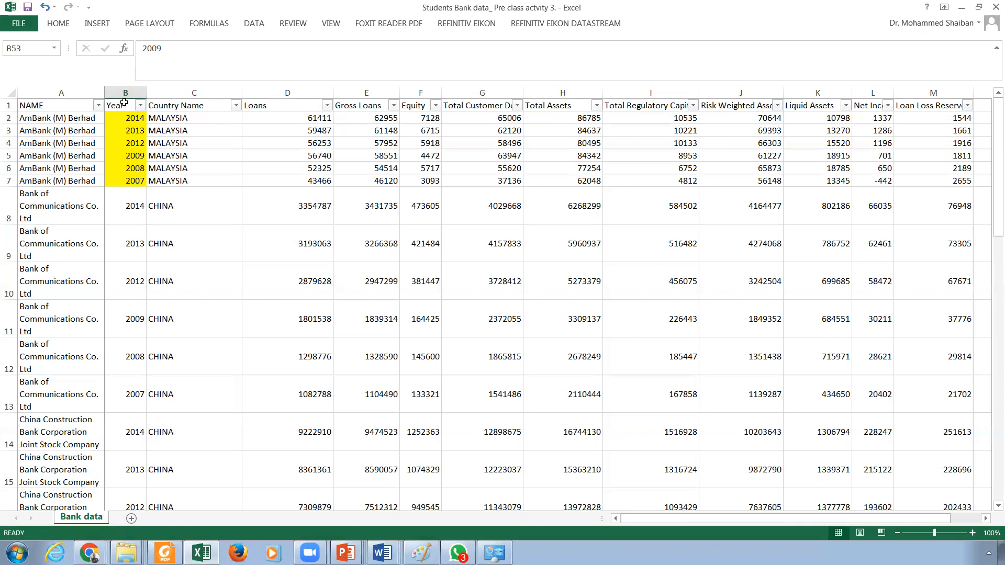
Step: Select the whole Year column B via its header
{"action": "left_click", "coordinate": [125, 93]}
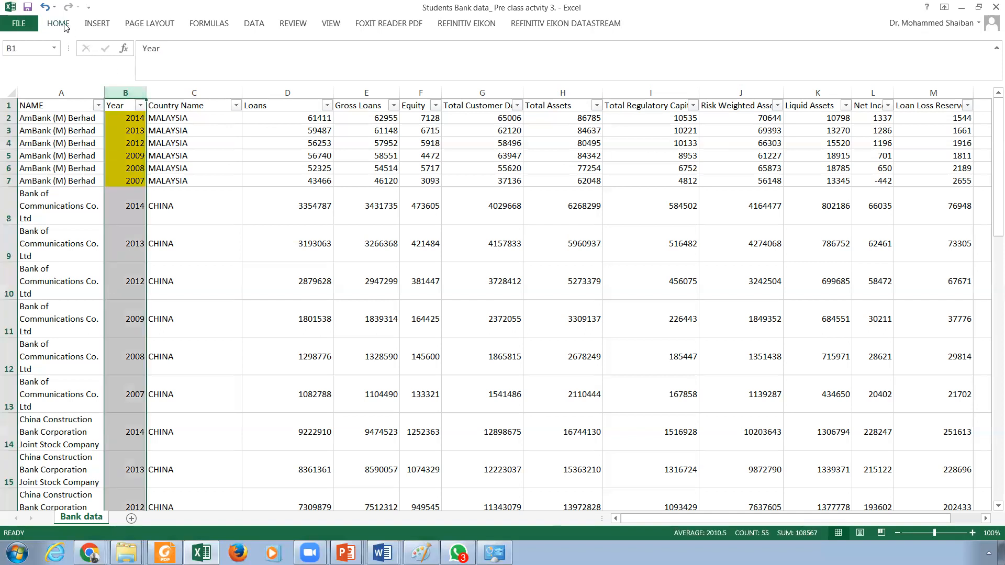
{"action": "mouse_move", "coordinate": [261, 29]}
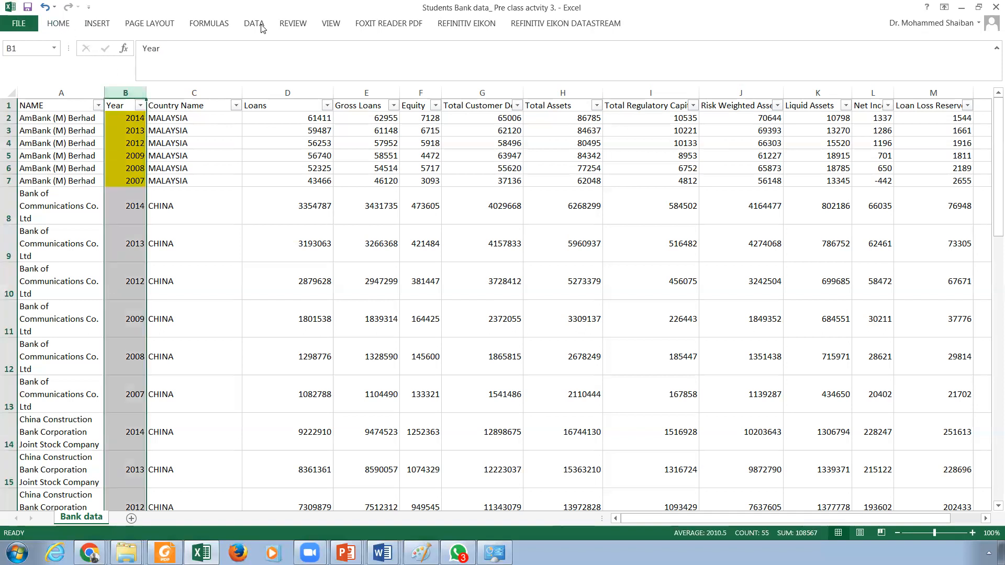